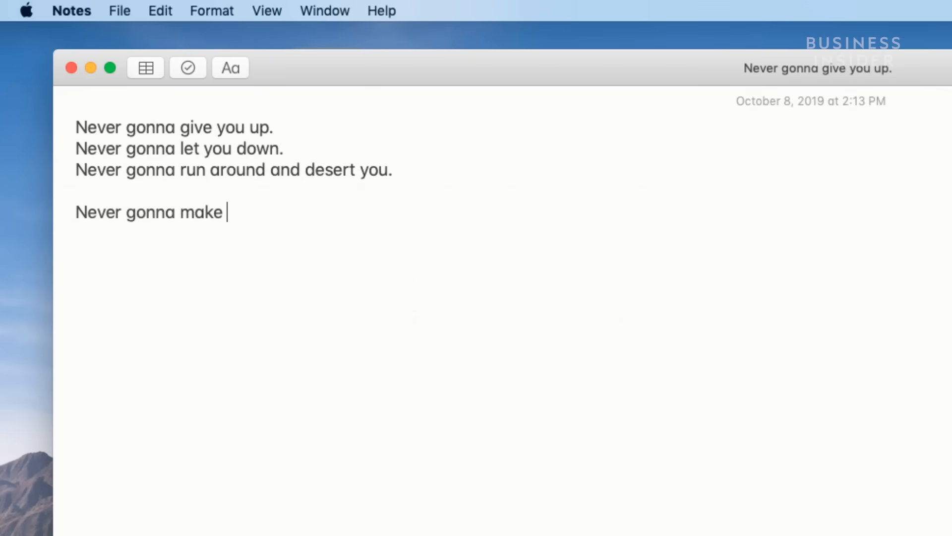
{"action": "type", "text": "you"}
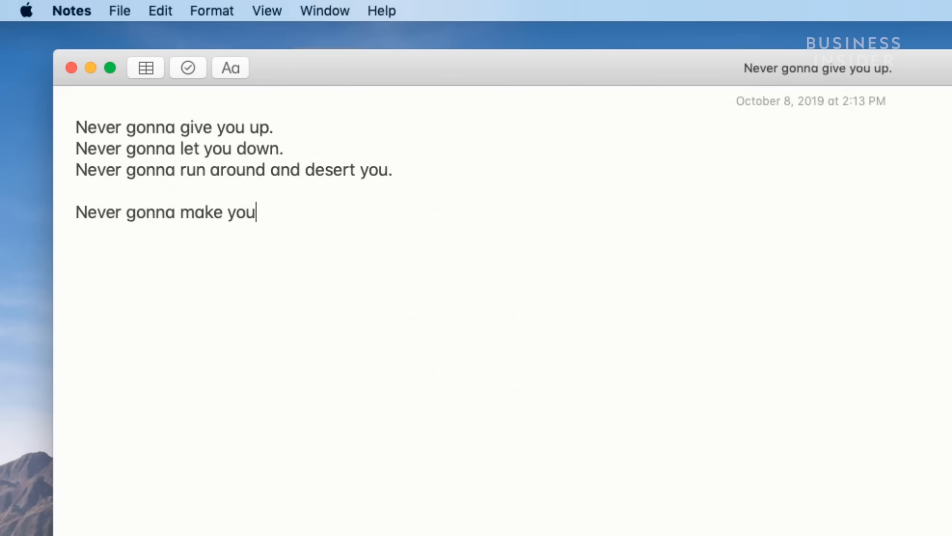